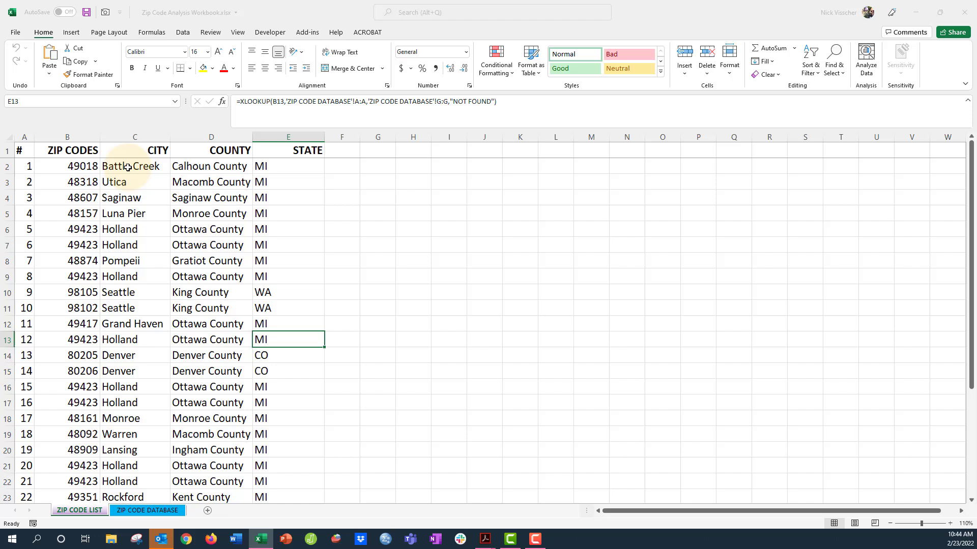
Clear the old City, County and State results in C2:E31, leaving only the zip codes.
click(211, 166)
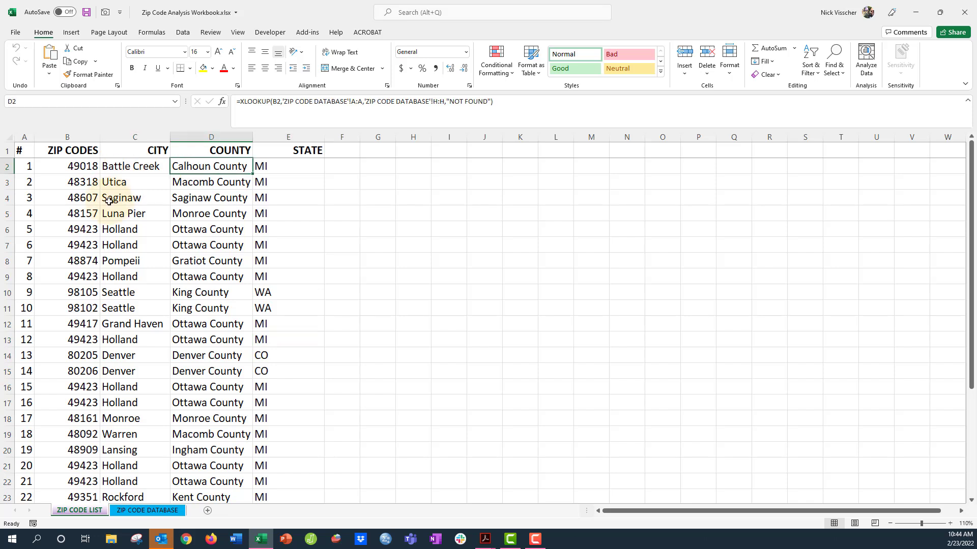
click(288, 166)
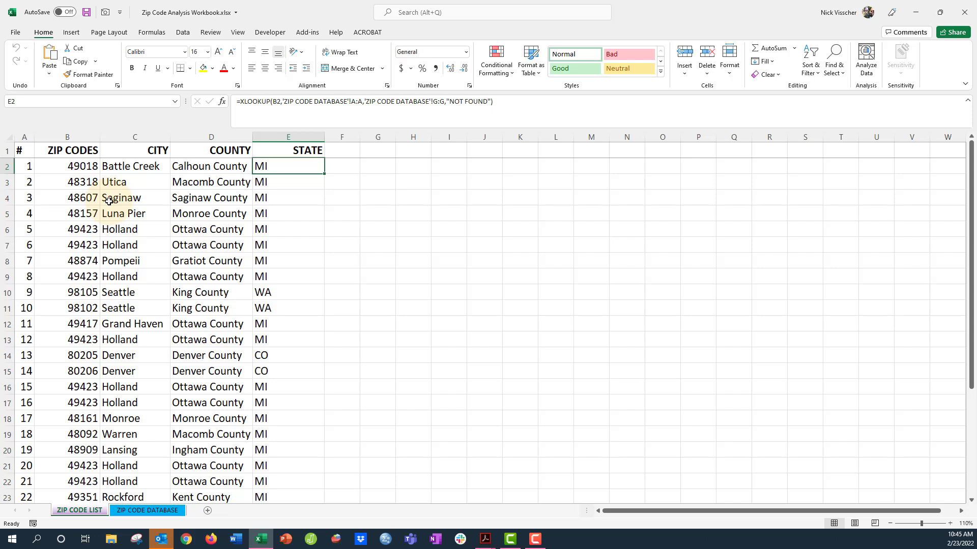
click(135, 261)
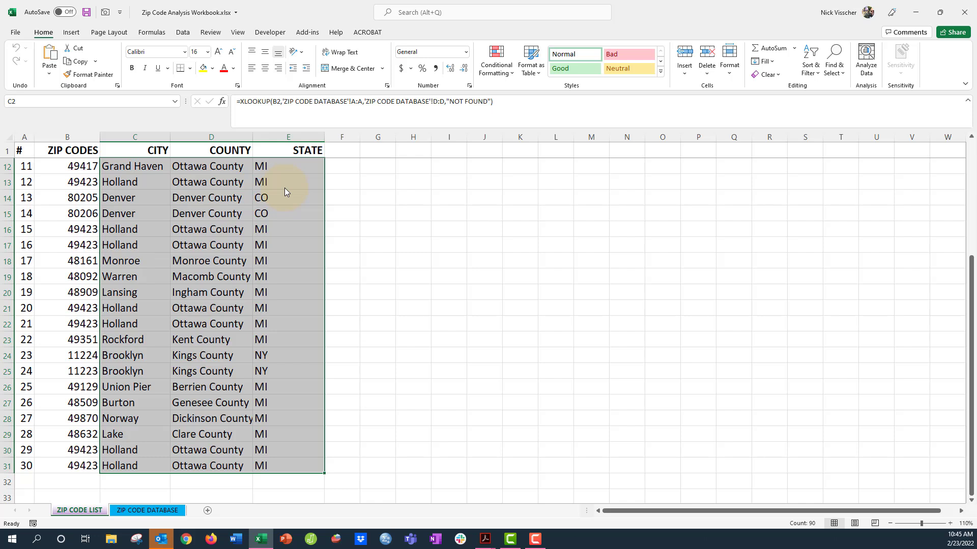
right_click(287, 192)
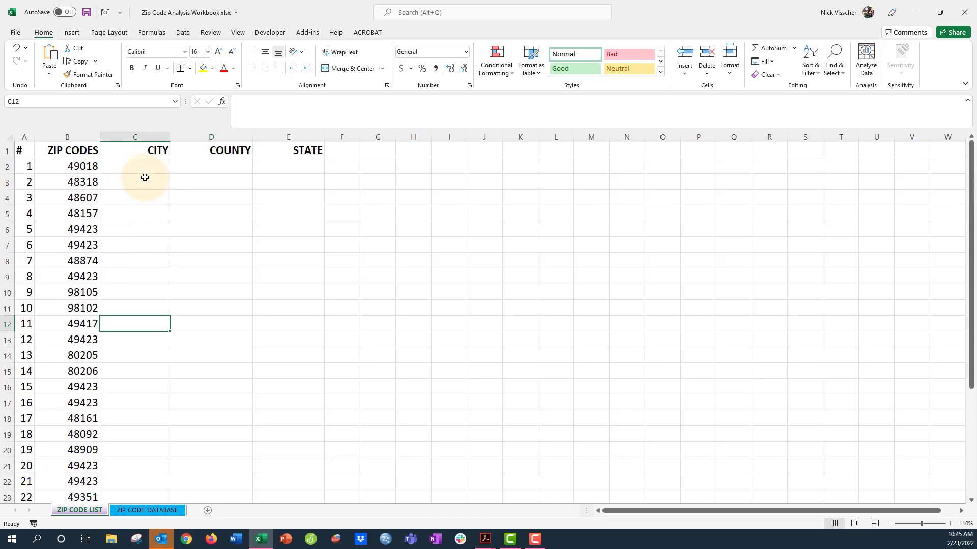
click(214, 167)
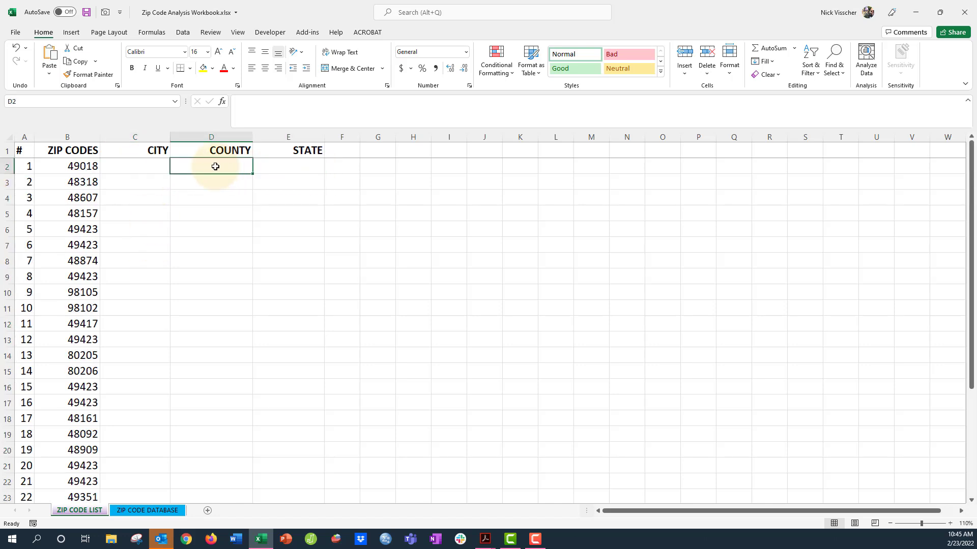
click(135, 165)
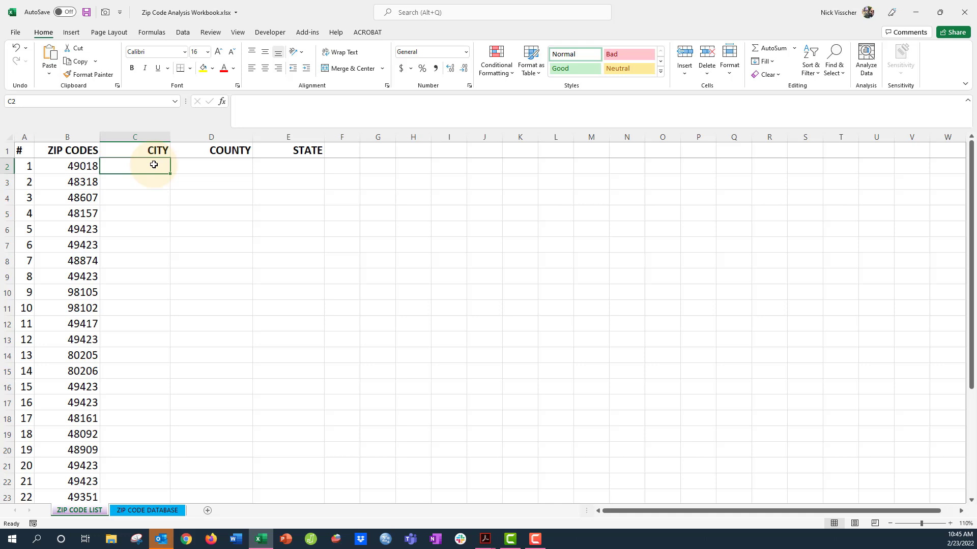
Begin a VLOOKUP in C2 using the zip code in B2 as lookup value.
text(=)
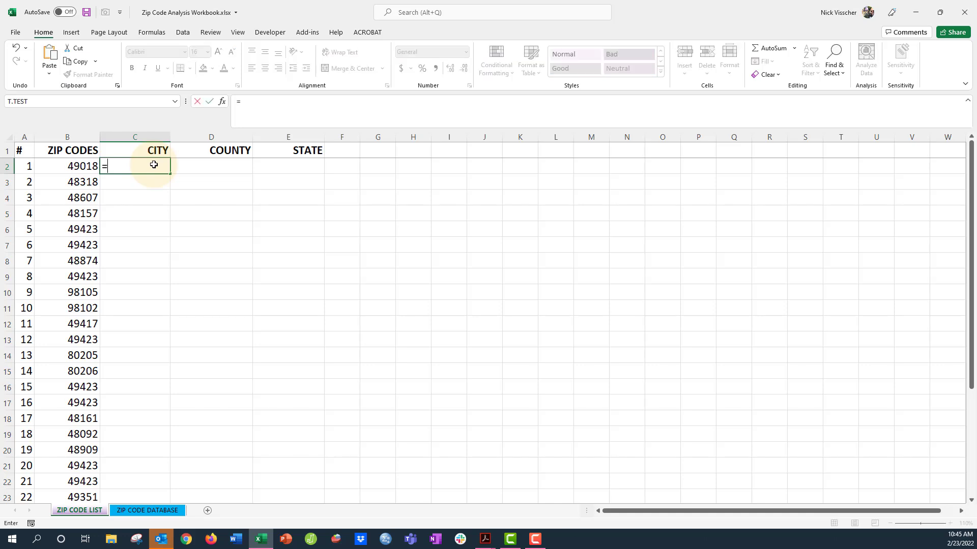
text(vlookup()
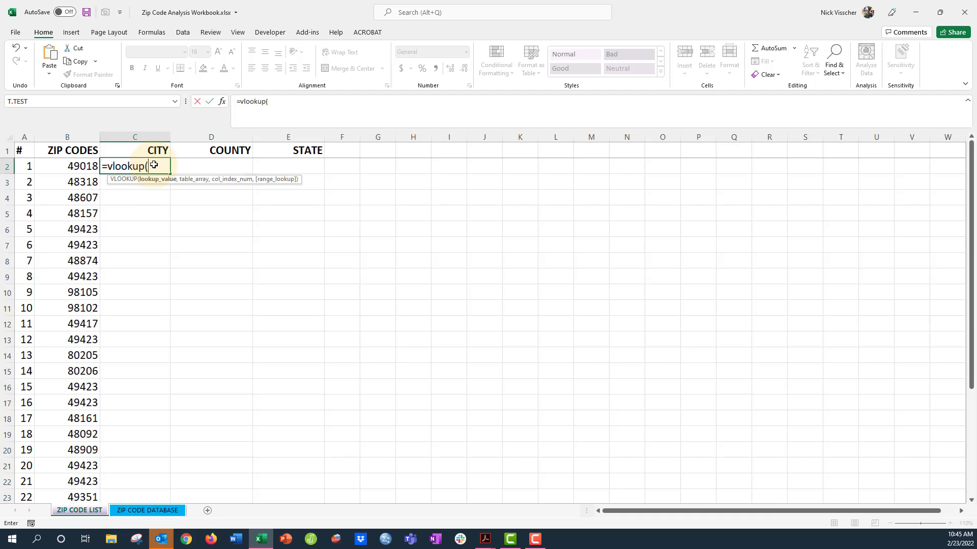
mouse_move(118, 182)
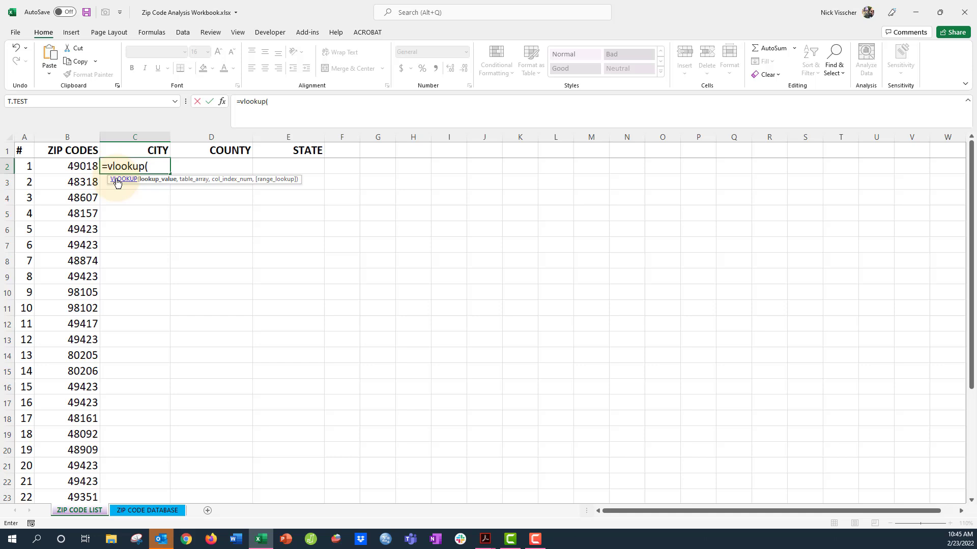
click(66, 166)
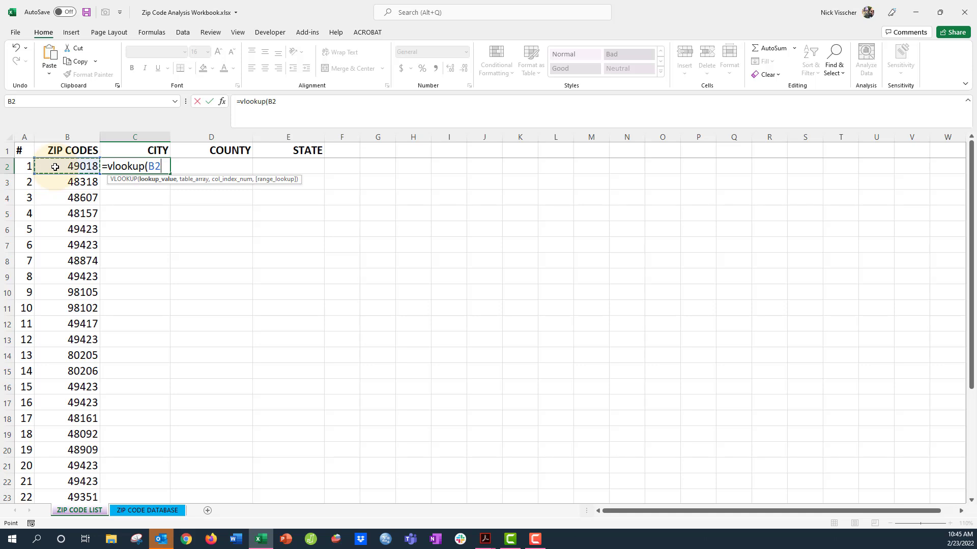
text(,)
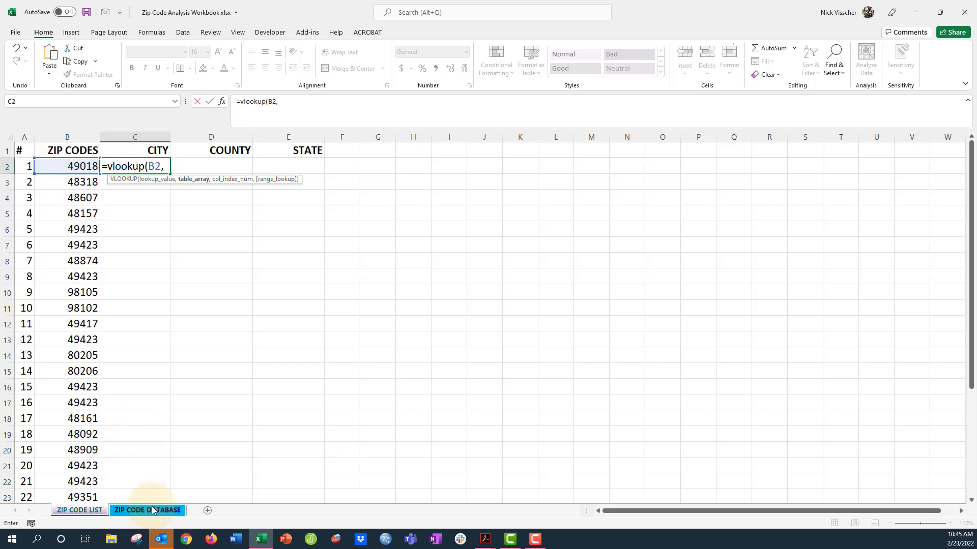
Finish the C2 lookup with ZIP CODE DATABASE columns A:O, column 4, exact match, returning Battle Creek.
click(147, 510)
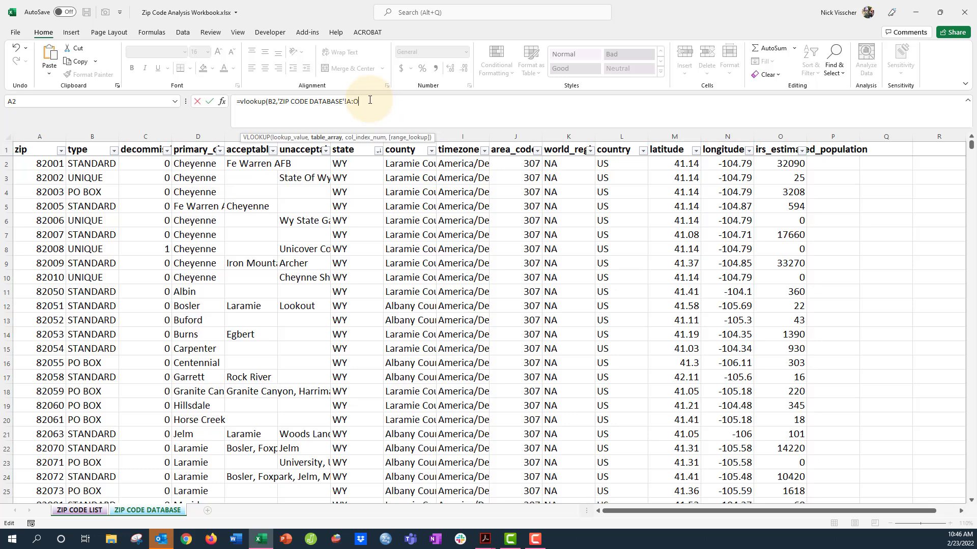
text(,)
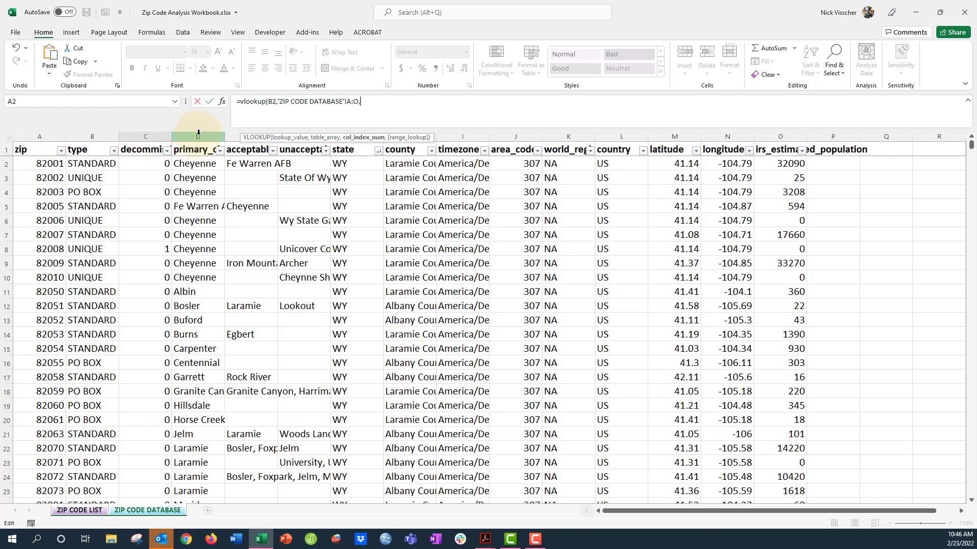
text(4,FALSE))
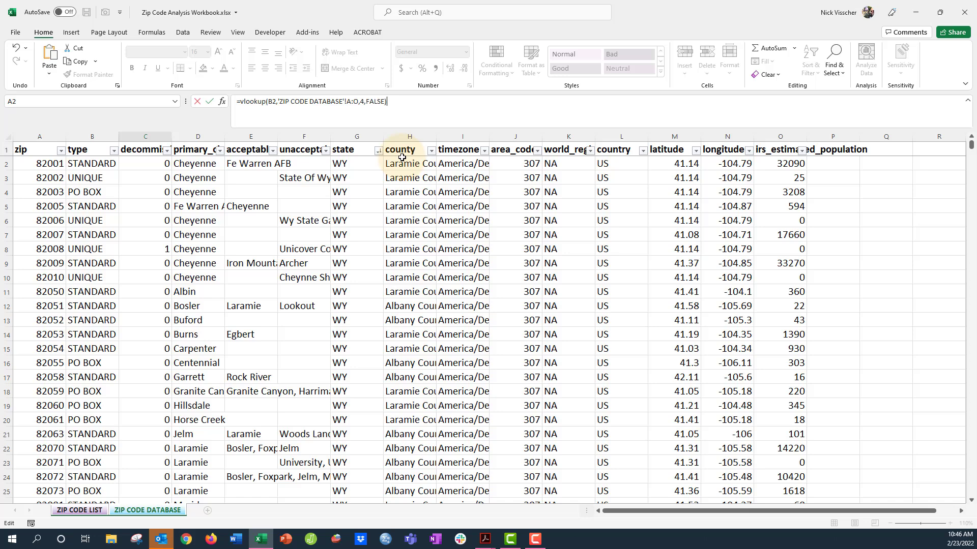
click(79, 511)
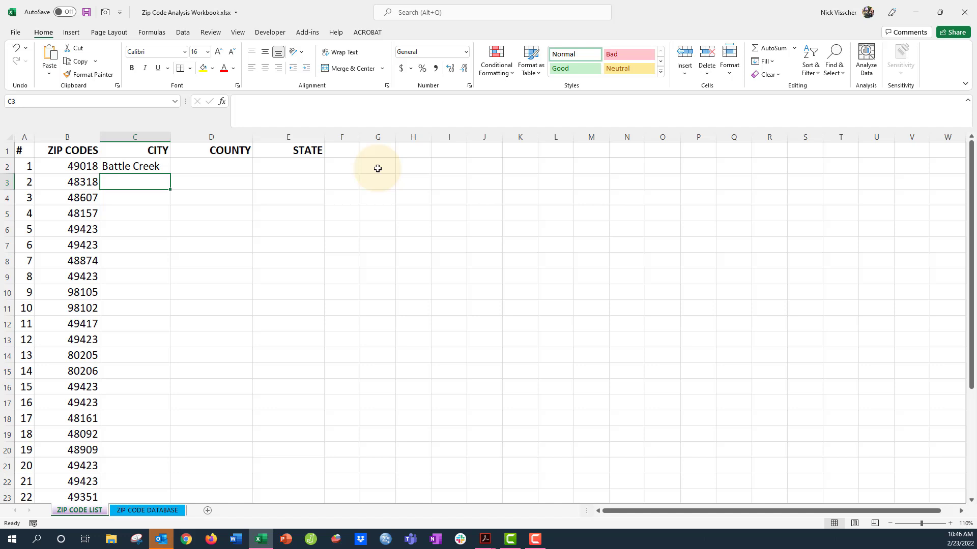
click(207, 171)
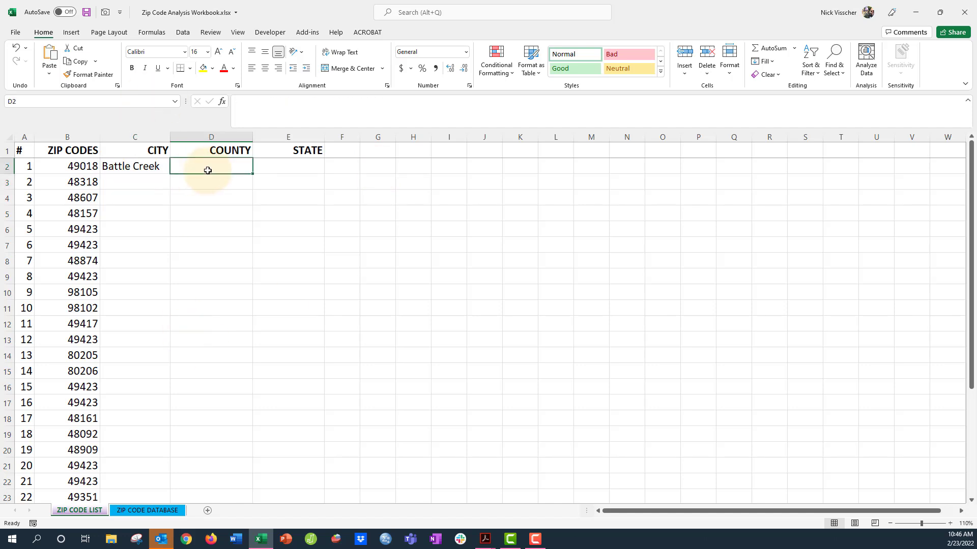
Enter =VLOOKUP(B2,'ZIP CODE DATABASE'!A:O,8,FALSE) in D2, returning Calhoun County.
text(=)
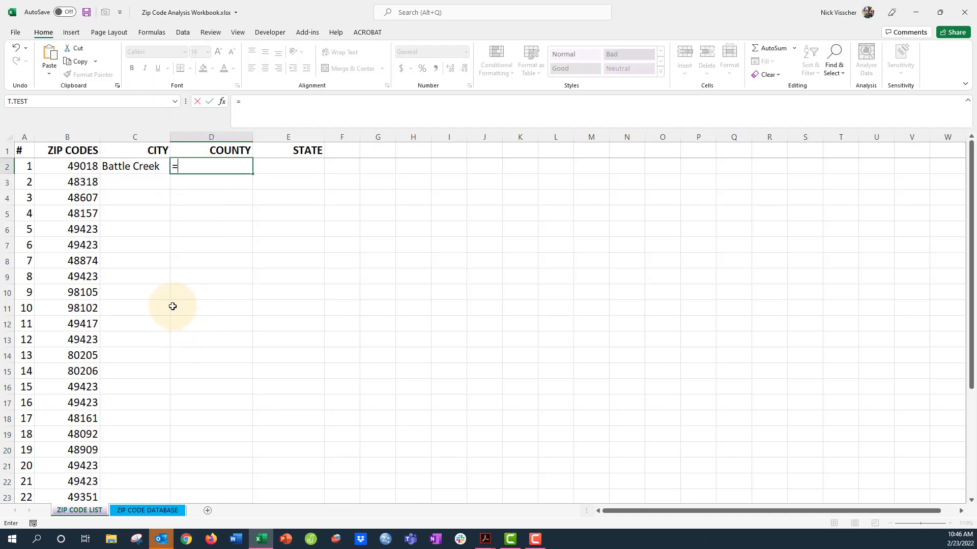
text(vlookup()
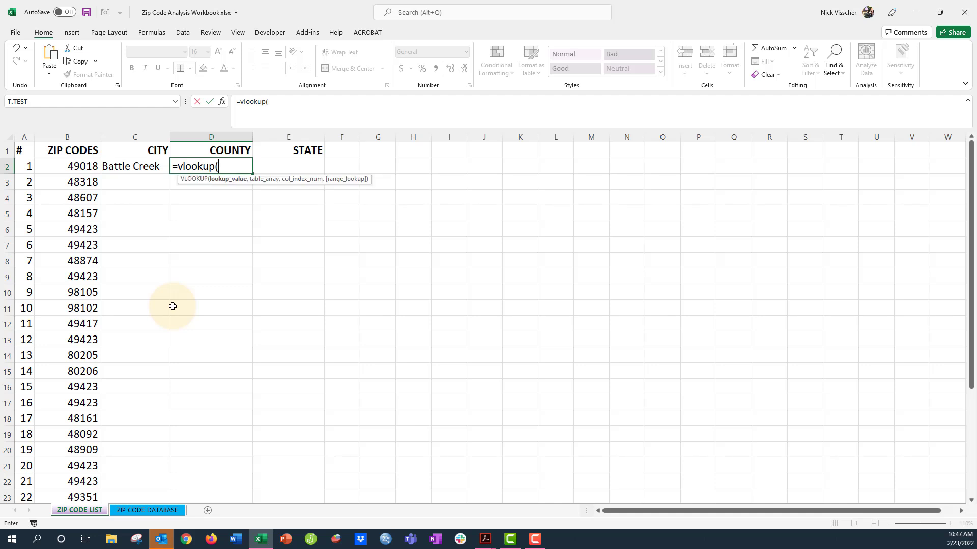
click(66, 166)
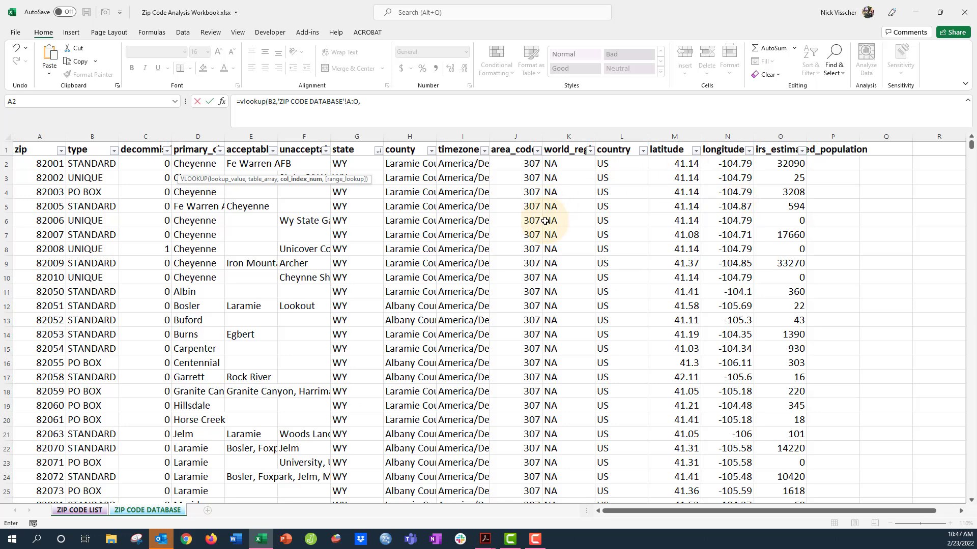
mouse_move(119, 143)
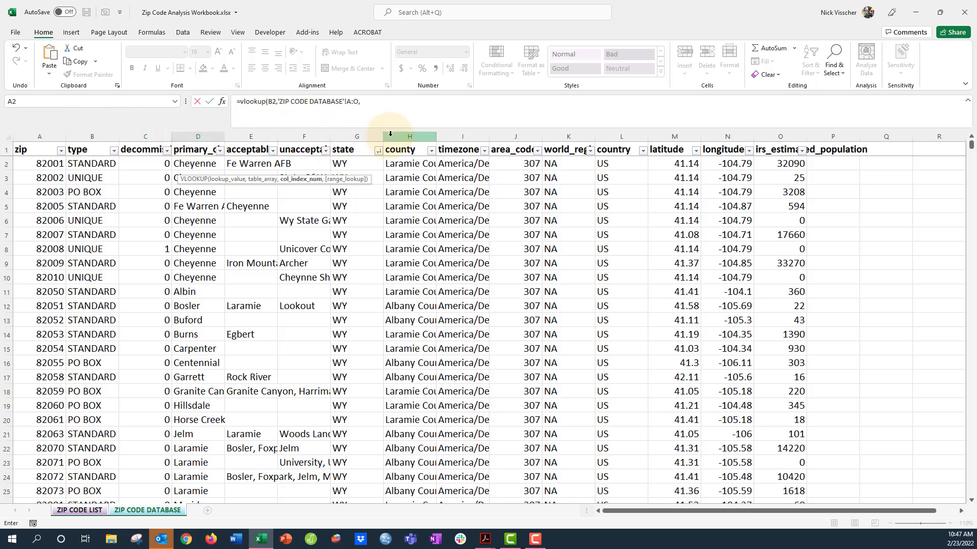
text(8)
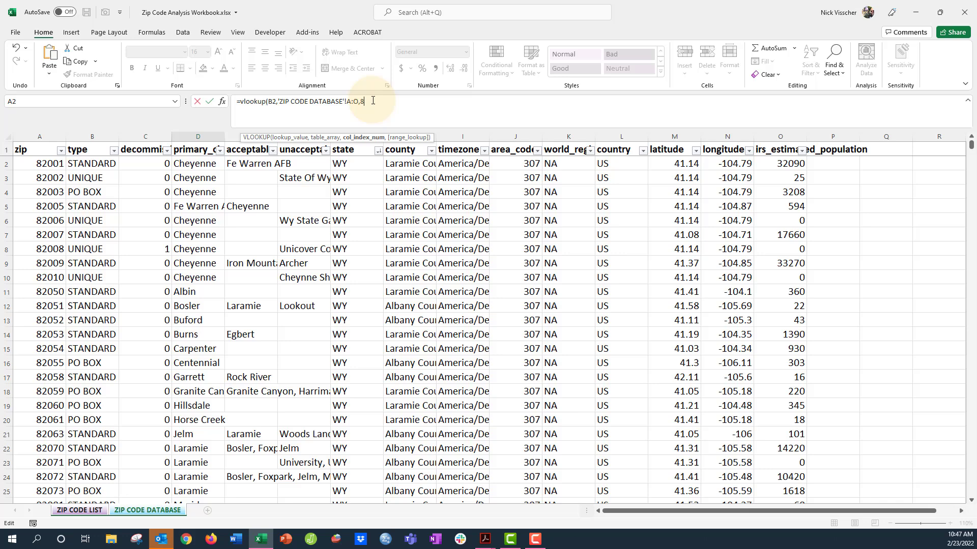
text(,)
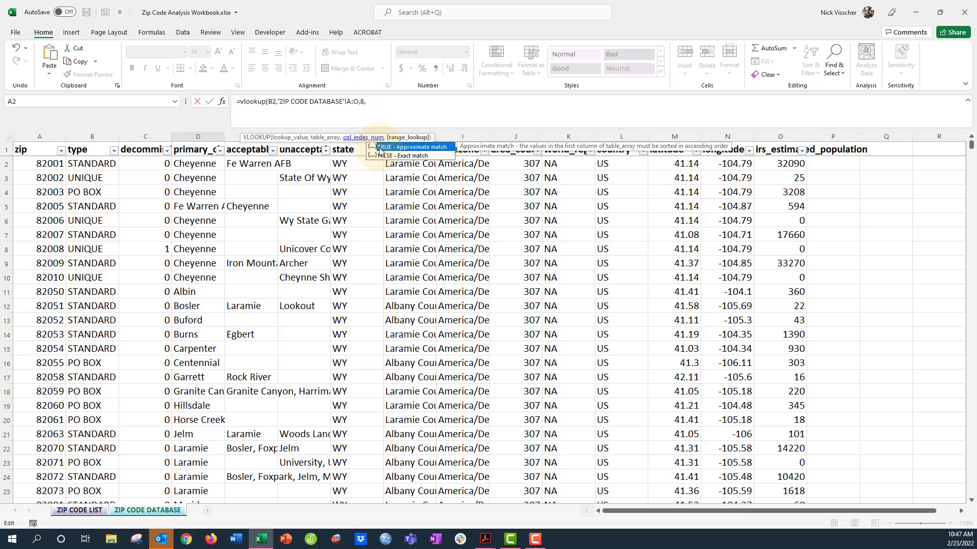
text(FALSE))
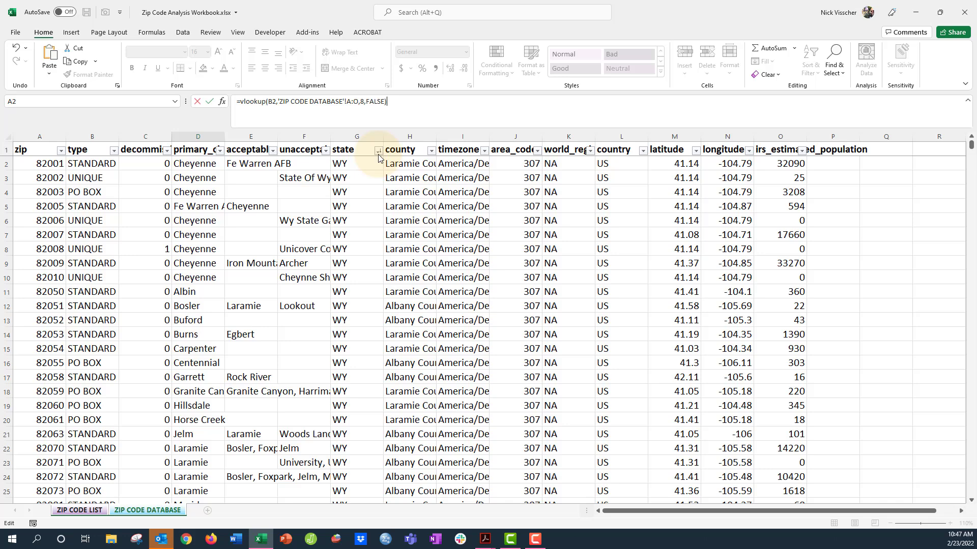
click(78, 510)
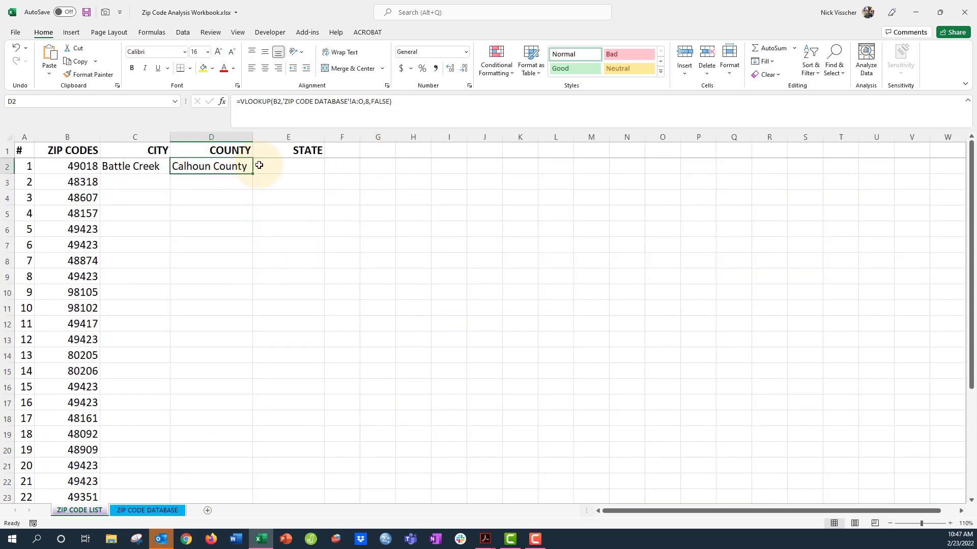
Enter =VLOOKUP(B2,'ZIP CODE DATABASE'!A:O,7,FALSE) in E2 to return the state.
text(=vl)
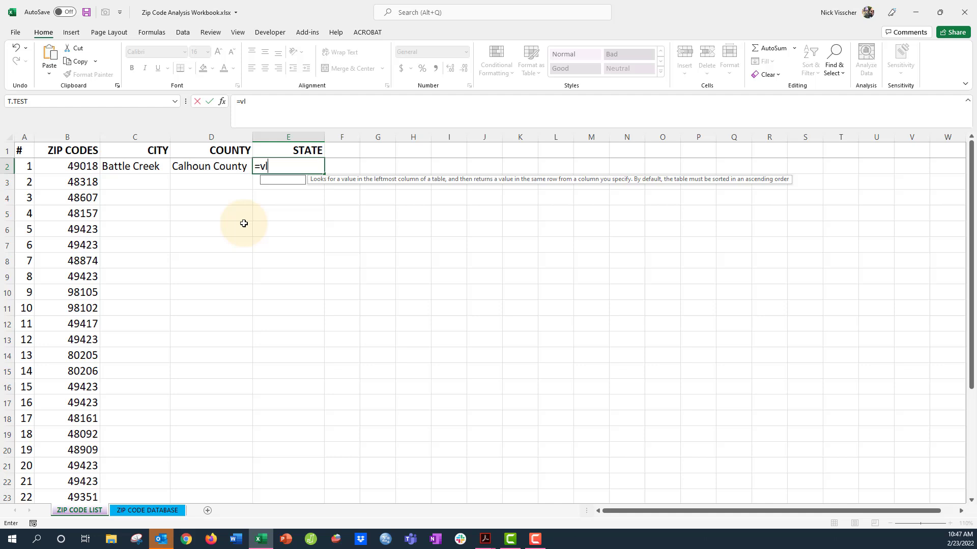
text(ookup()
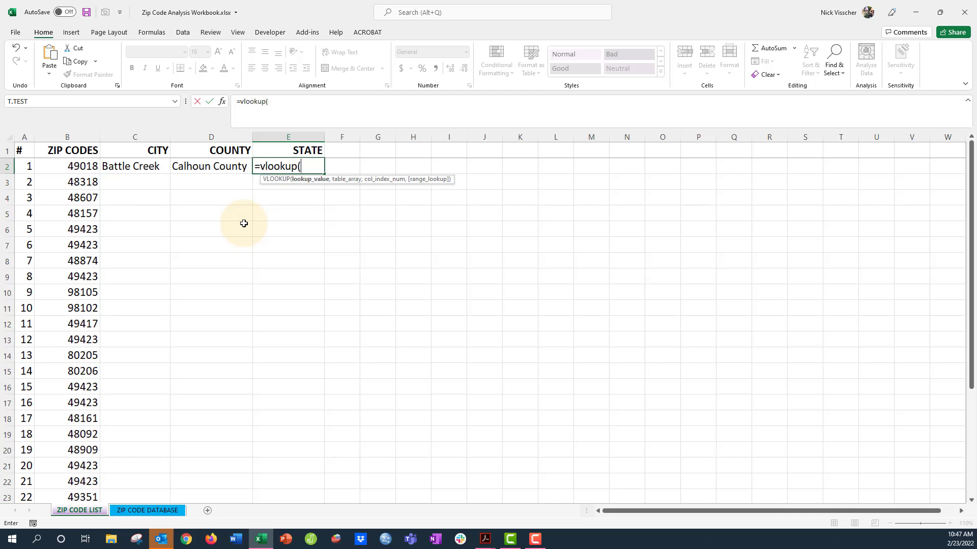
click(53, 167)
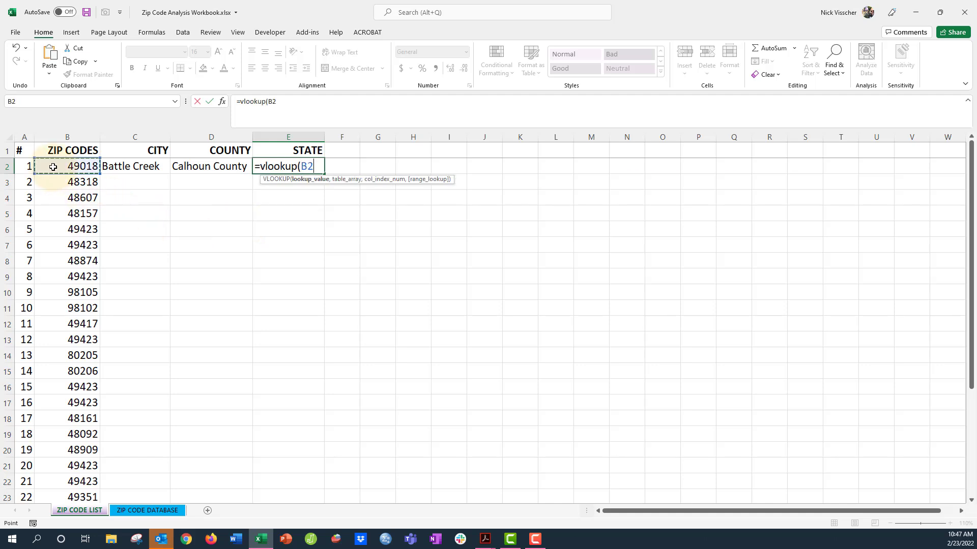
click(146, 510)
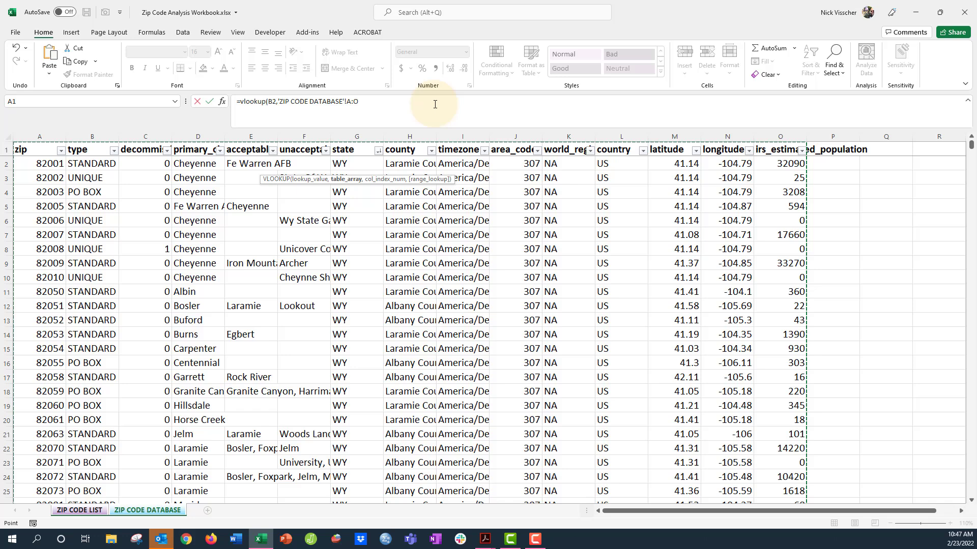
text(,)
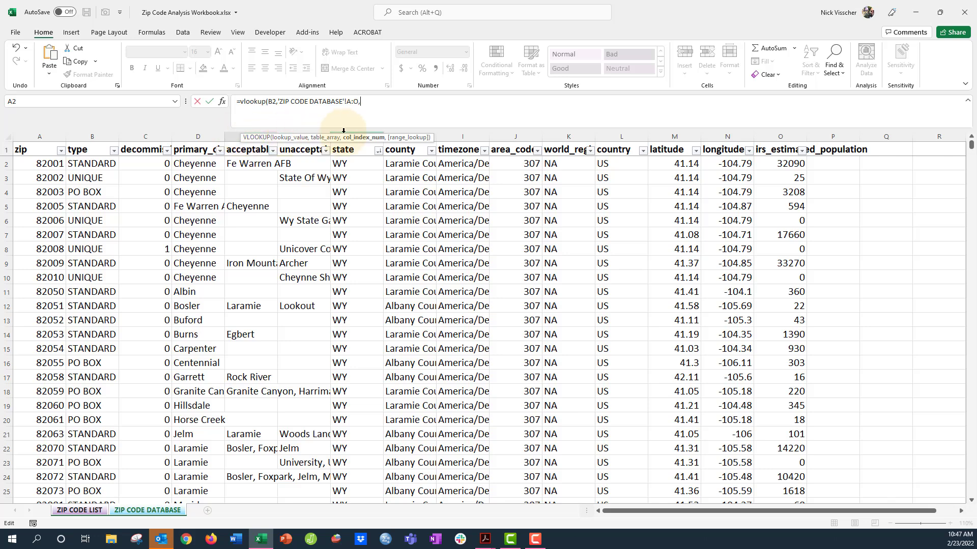
text(7)
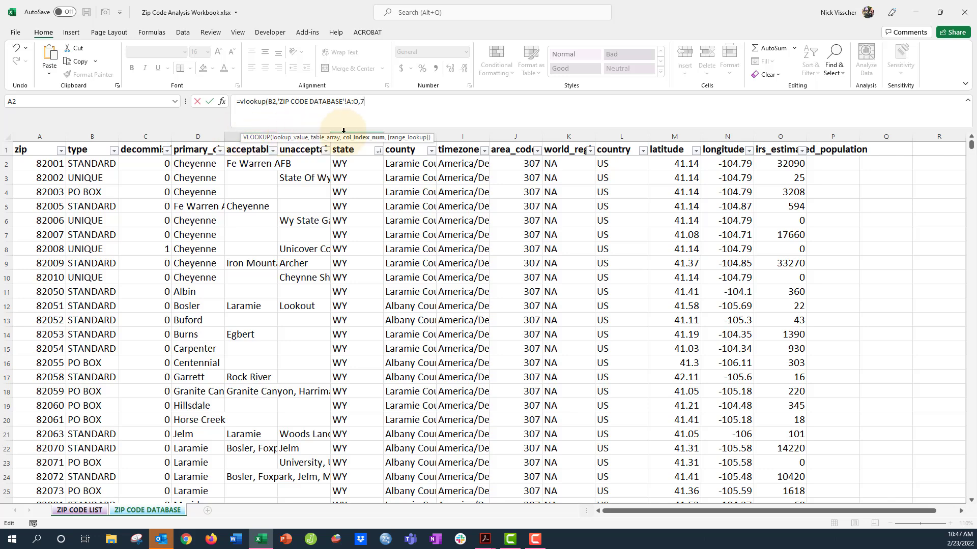
text(,)
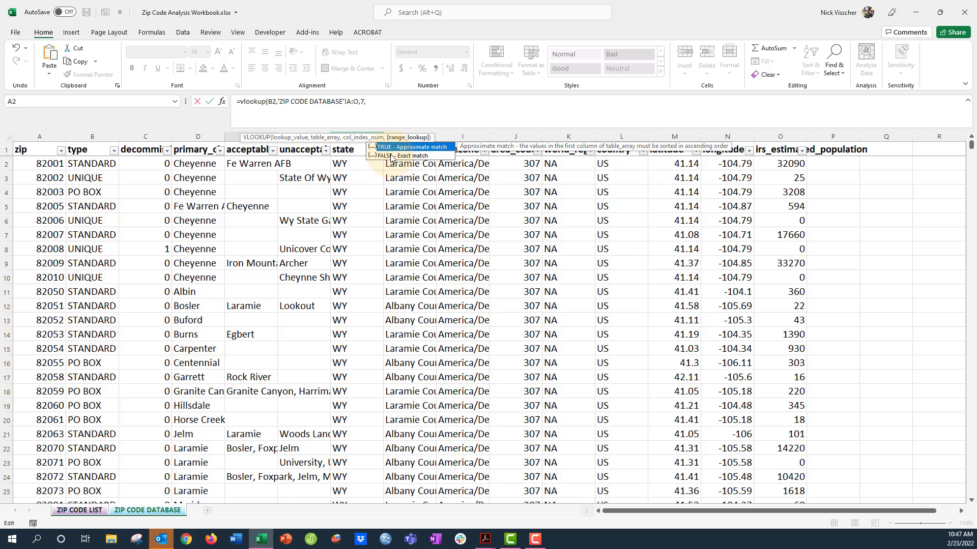
text(FALSE))
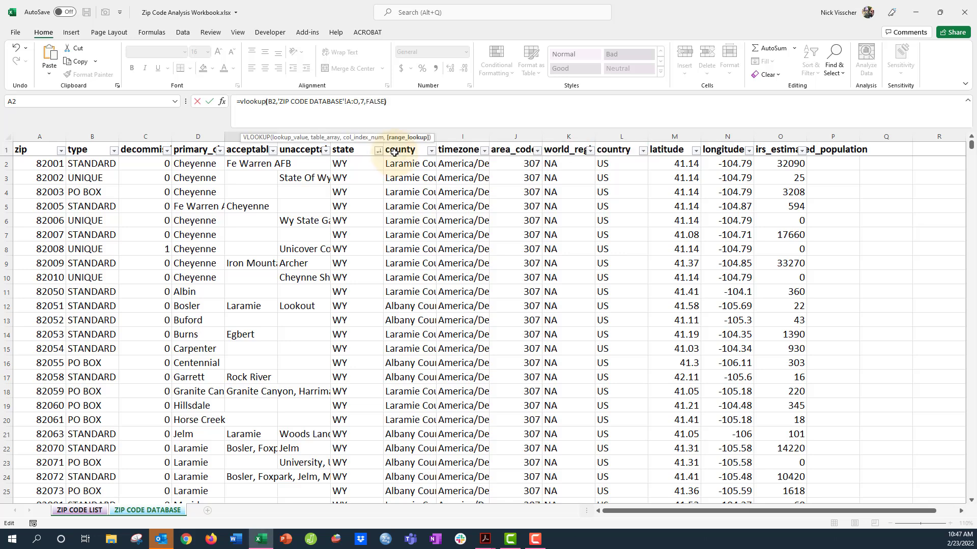
click(80, 510)
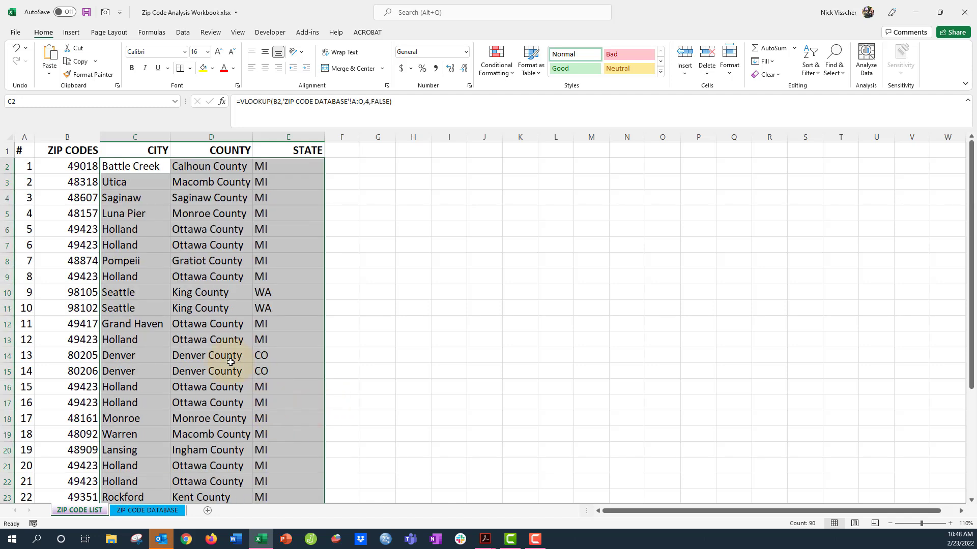
Check the VLOOKUP formula behind the first City cell, C2.
click(114, 166)
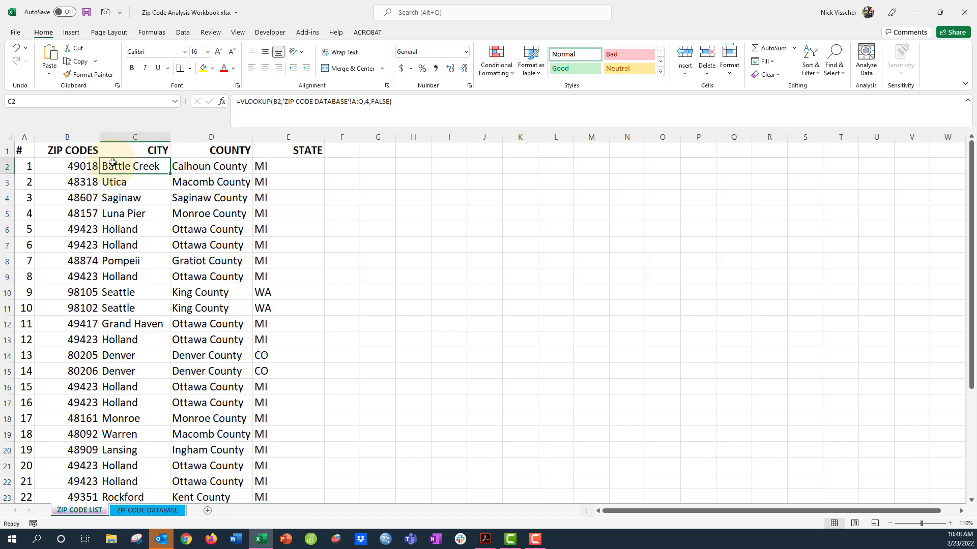
mouse_move(173, 178)
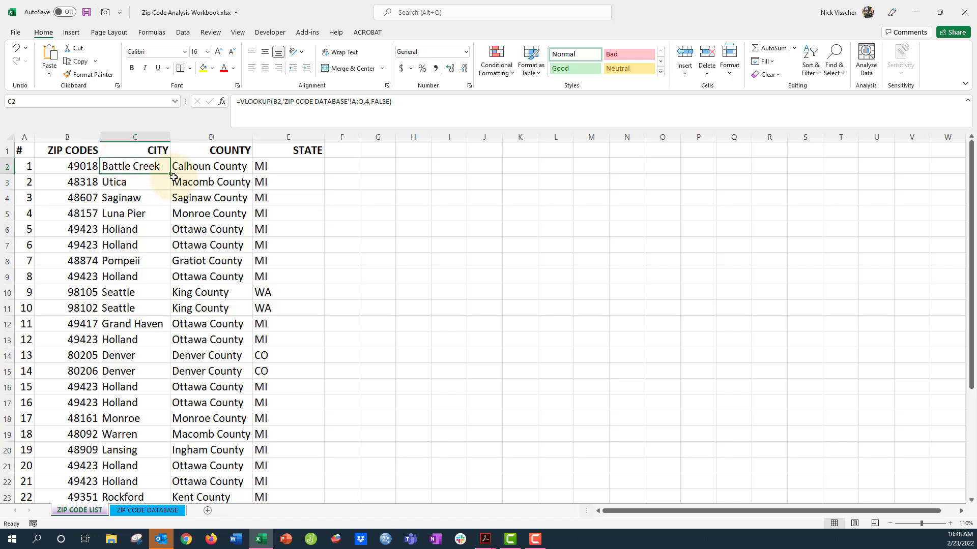
mouse_move(66, 186)
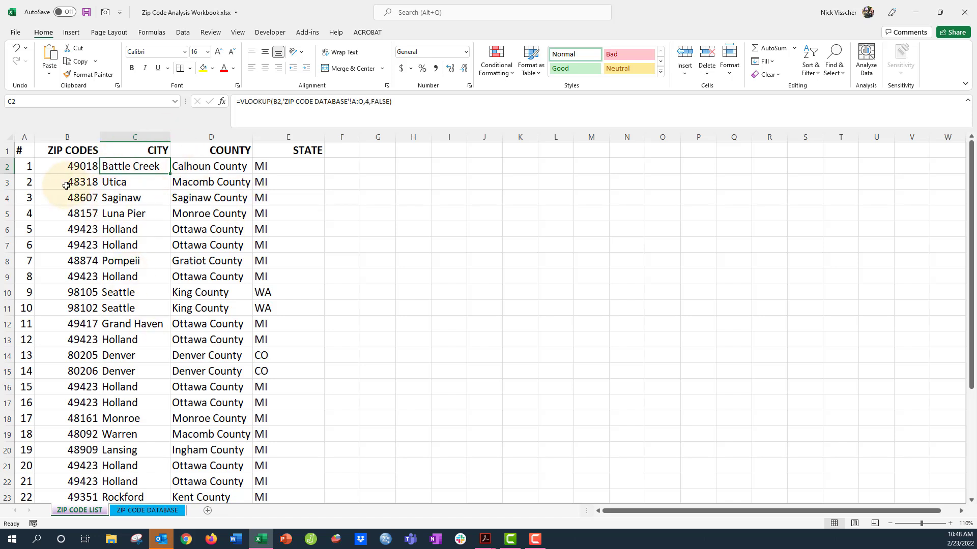